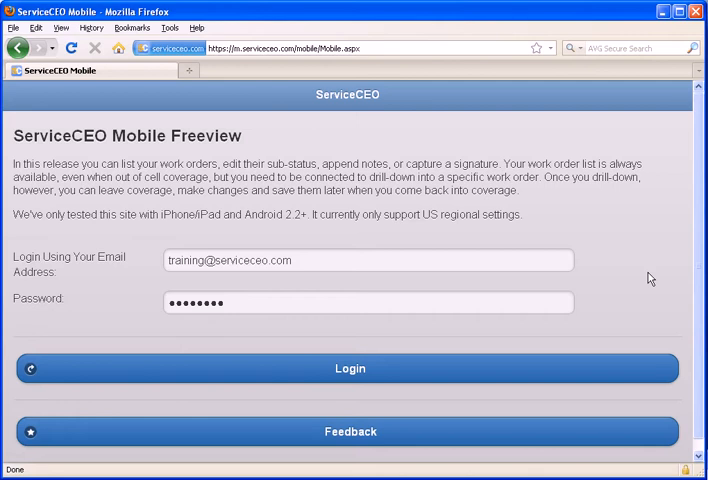
# - Reload the login page, enter the account password and sign in to see today's work orders
pyautogui.doubleClick(354, 48)
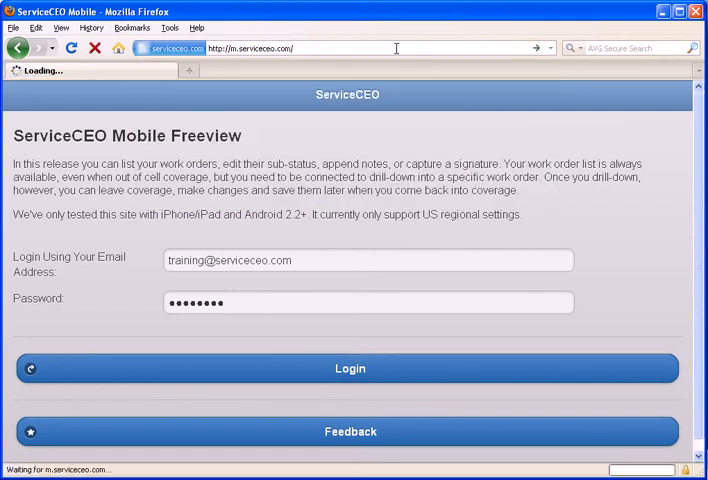
pyautogui.click(350, 368)
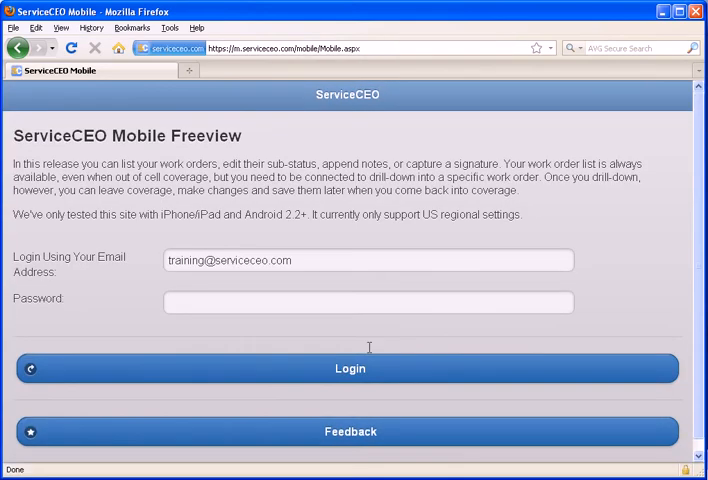
pyautogui.write('••••')
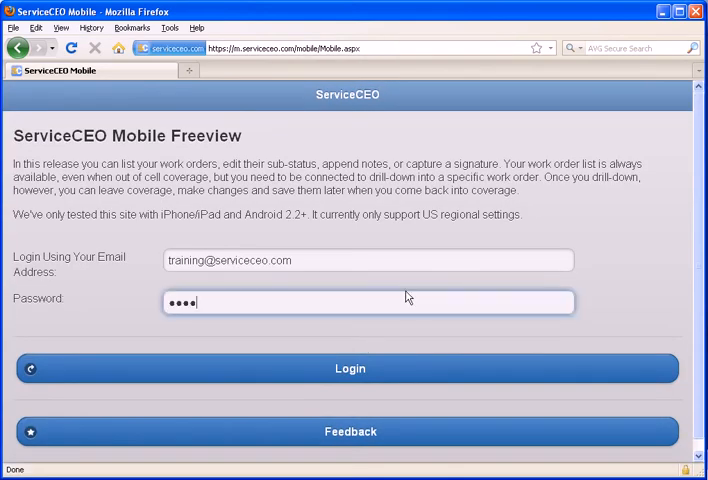
pyautogui.click(350, 368)
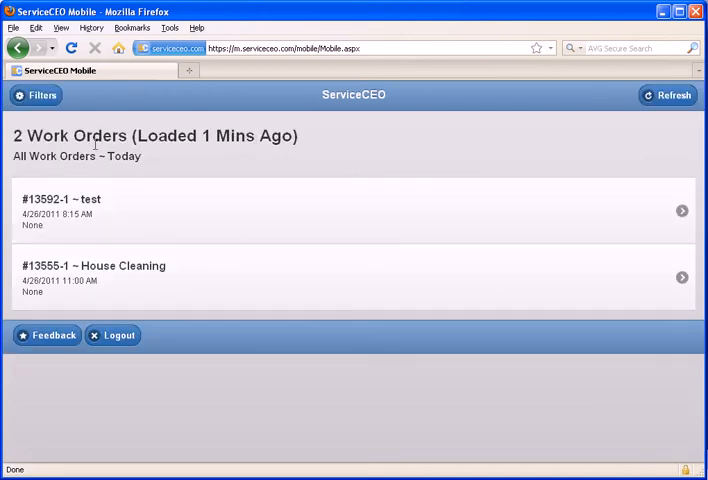
pyautogui.moveTo(36, 156); pyautogui.dragTo(140, 156)
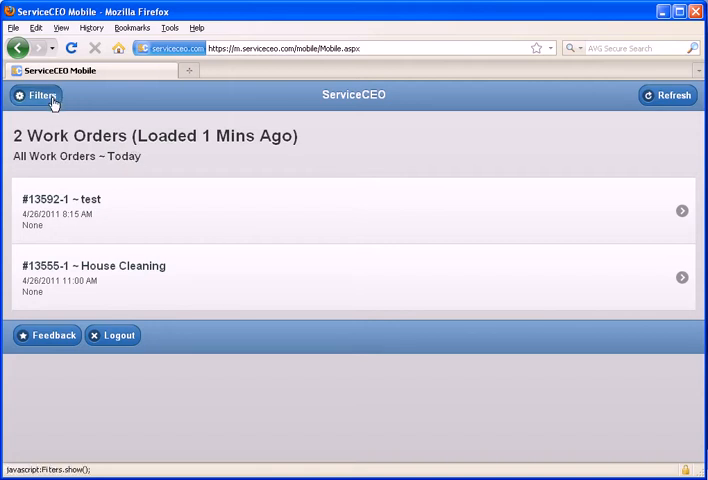
# - Keep the filters at Today with Open, Cancelled and Closed included, toggling Open off and on
pyautogui.click(40, 98)
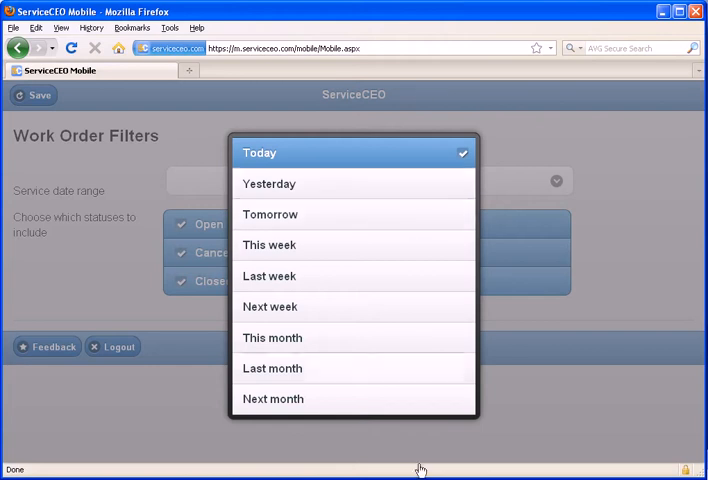
pyautogui.click(260, 152)
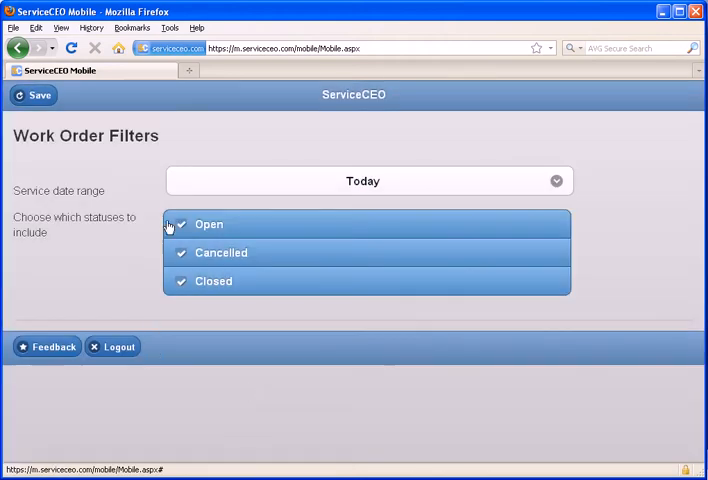
pyautogui.click(182, 224)
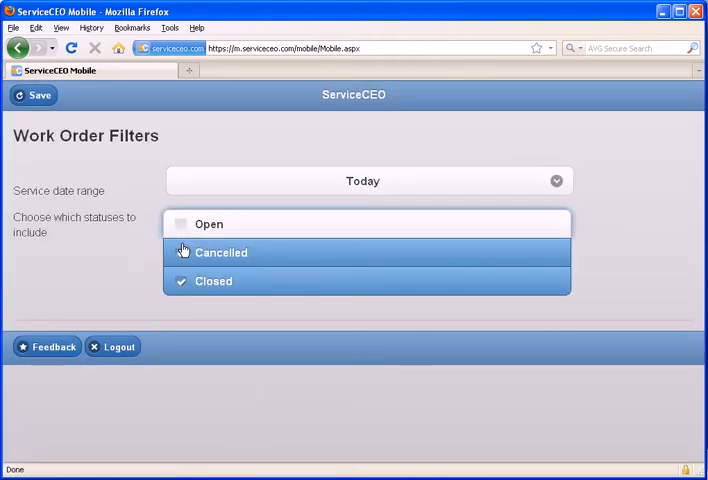
pyautogui.click(180, 252)
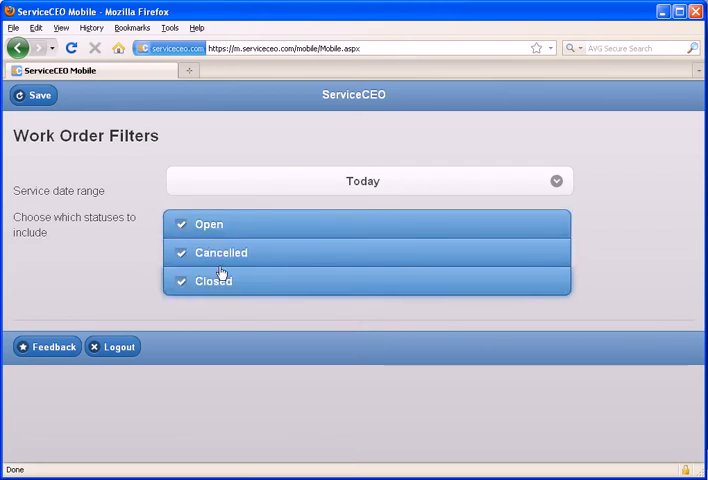
pyautogui.click(36, 96)
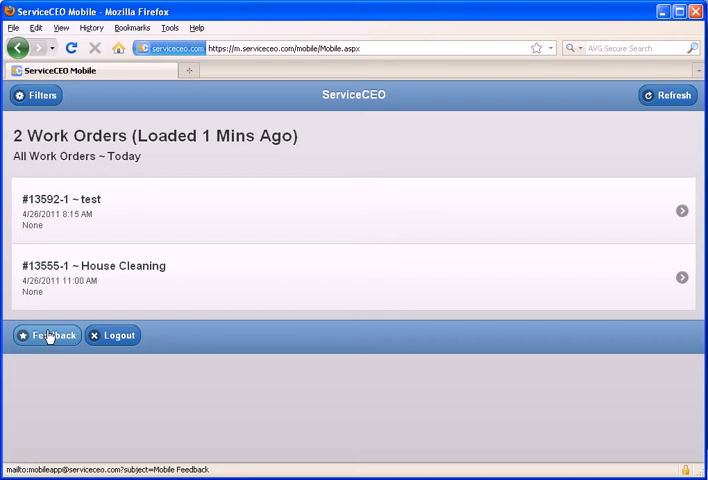
pyautogui.moveTo(40, 336)
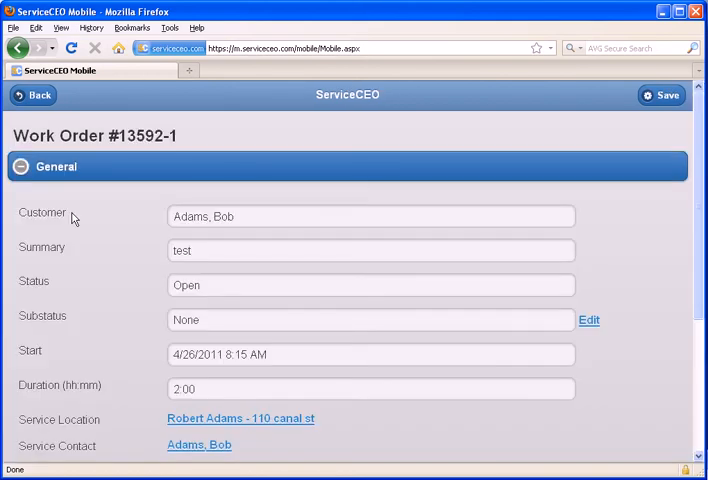
pyautogui.moveTo(104, 212)
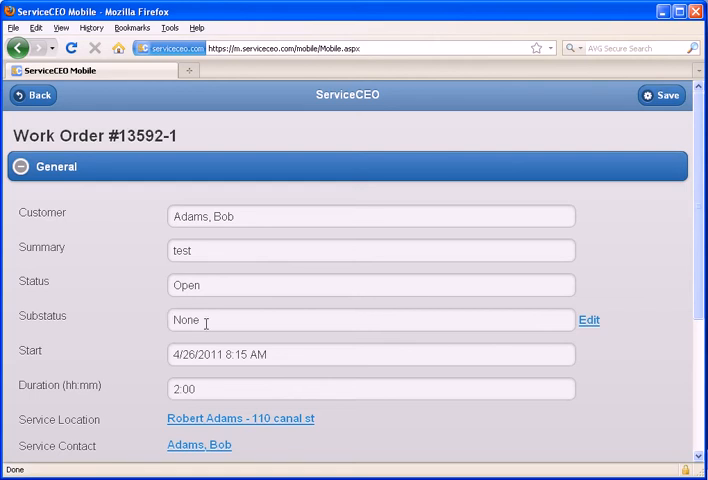
pyautogui.moveTo(698, 278)
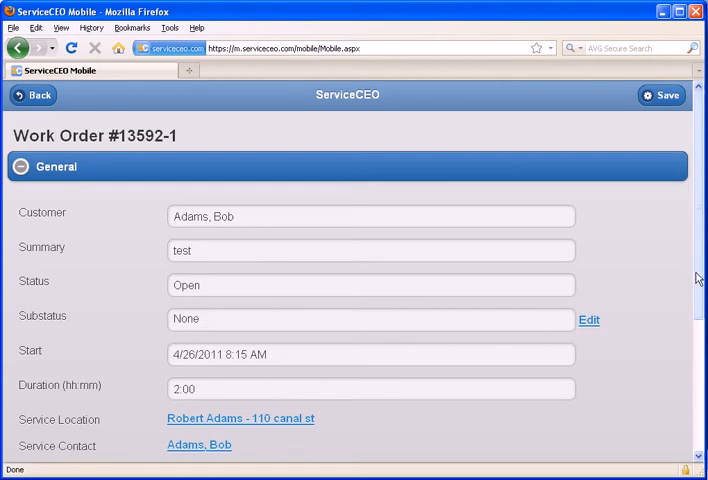
pyautogui.scroll(-3)
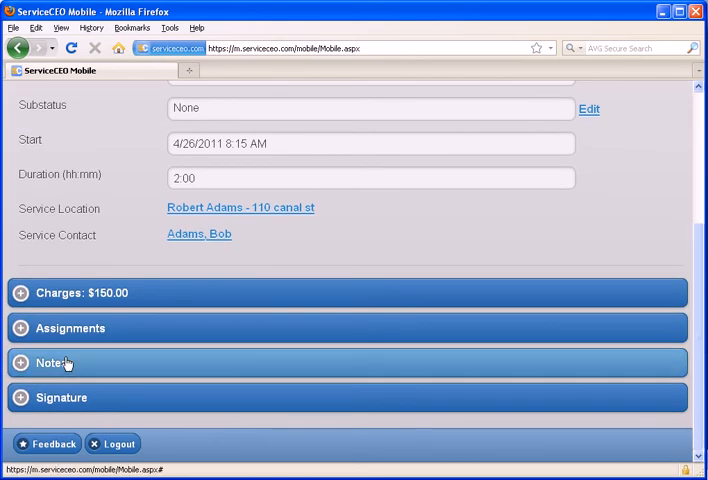
pyautogui.moveTo(84, 394)
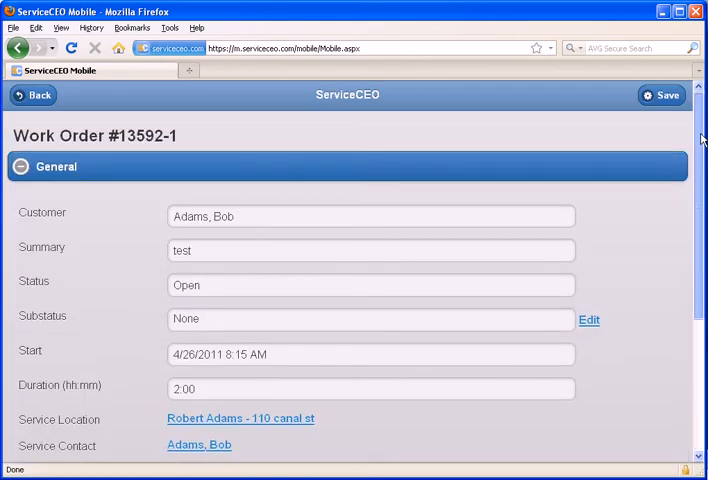
pyautogui.scroll(-3)
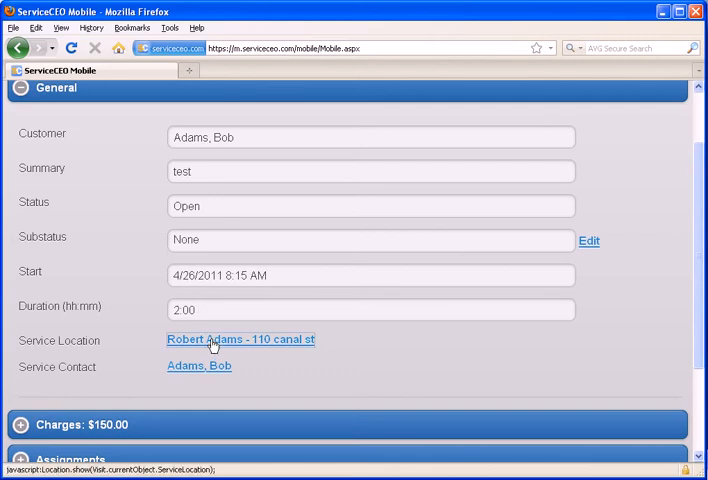
pyautogui.click(240, 340)
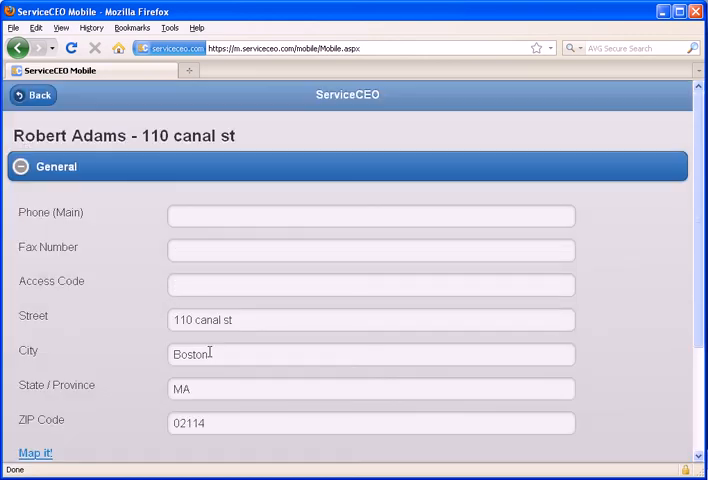
pyautogui.scroll(-3)
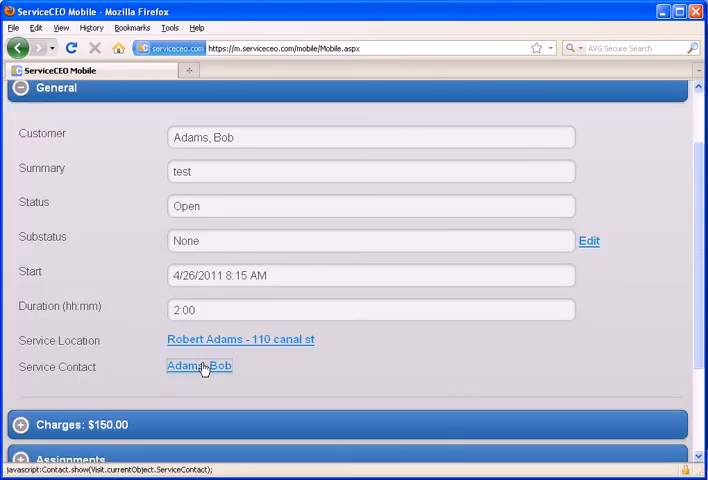
pyautogui.click(200, 366)
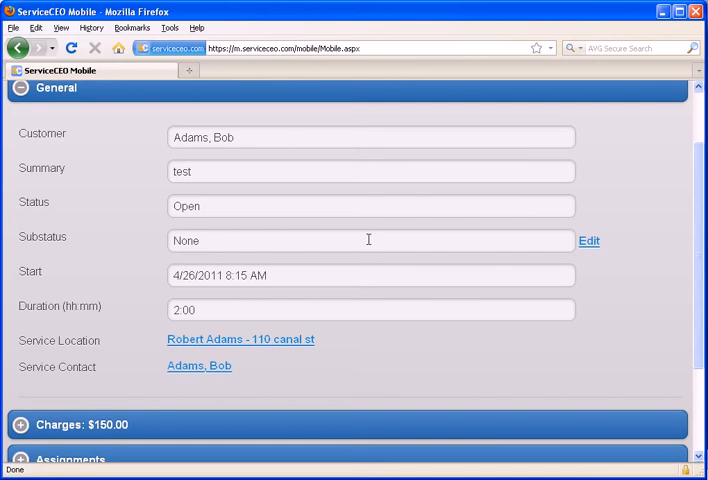
pyautogui.click(368, 240)
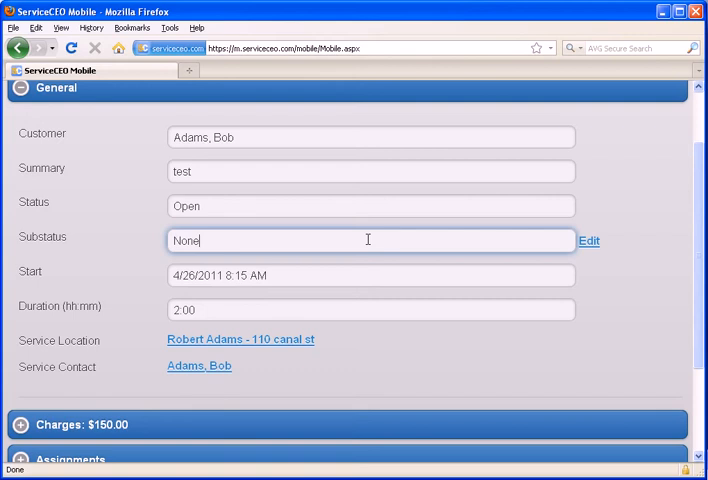
pyautogui.moveTo(200, 204)
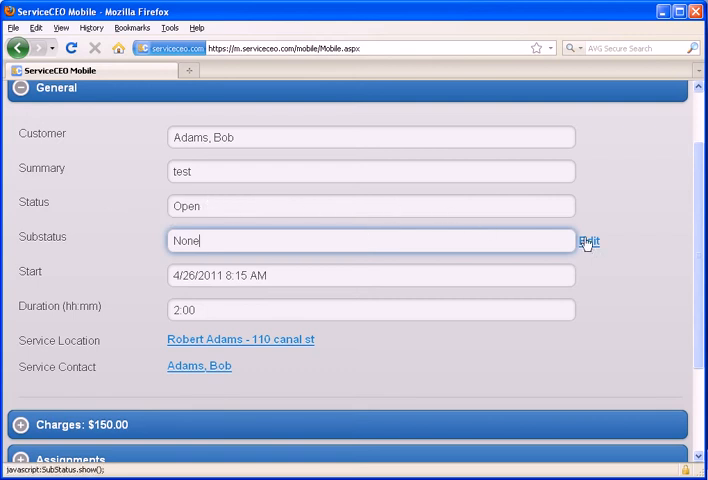
# - Scroll the Edit Substatus list down to reach the Complete substatus
pyautogui.click(588, 244)
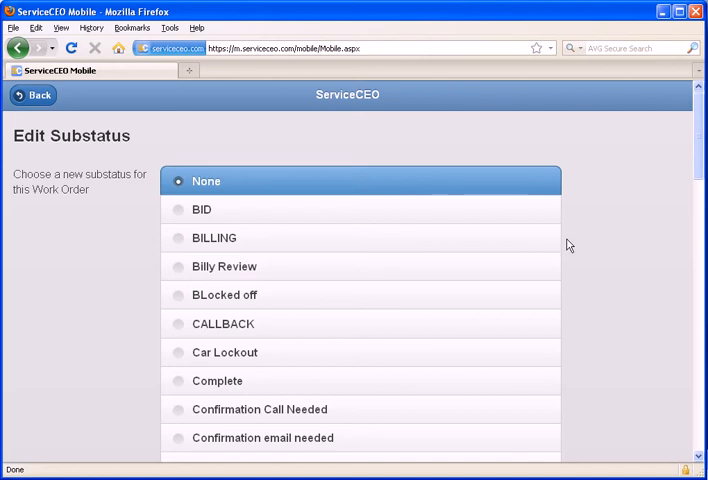
pyautogui.scroll(-3)
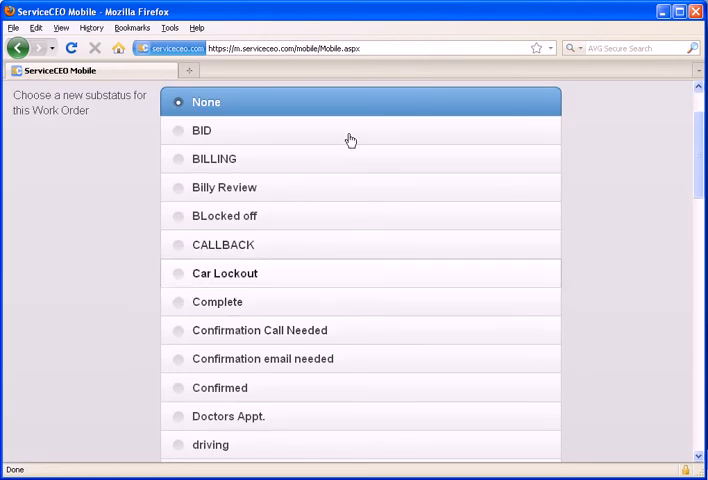
pyautogui.scroll(-3)
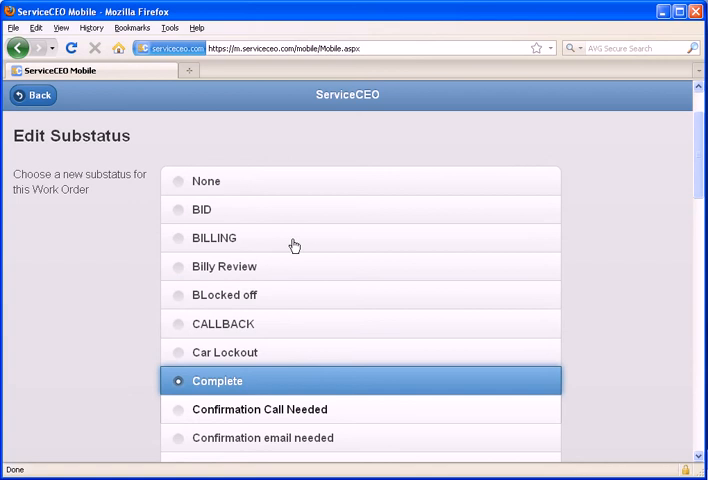
pyautogui.scroll(-3)
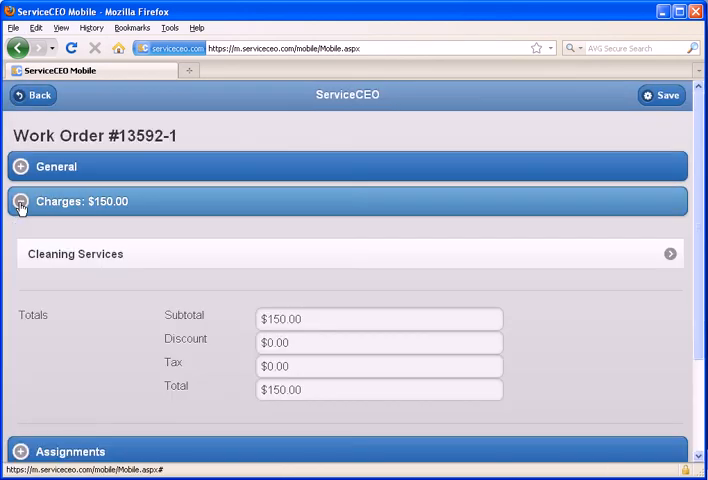
pyautogui.click(20, 200)
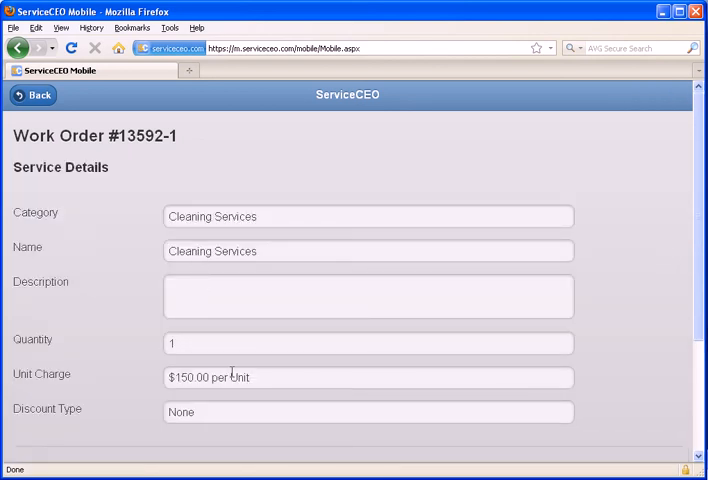
pyautogui.scroll(-3)
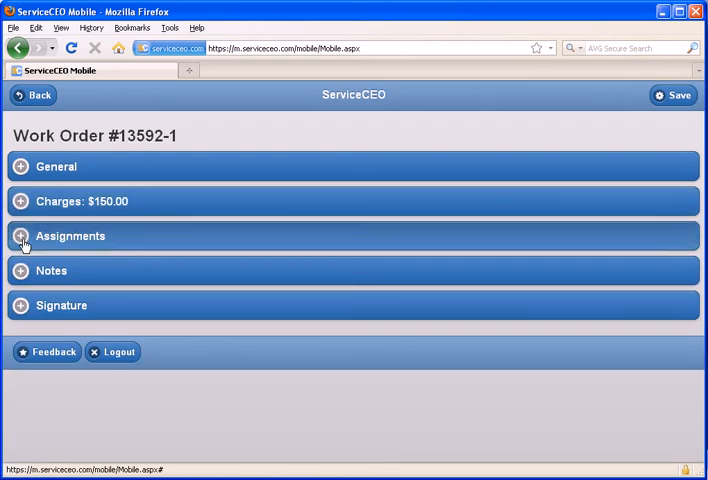
pyautogui.click(70, 236)
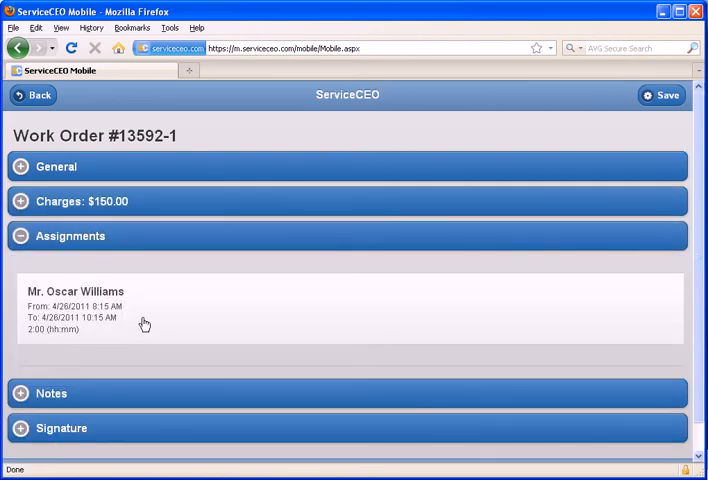
pyautogui.moveTo(124, 312)
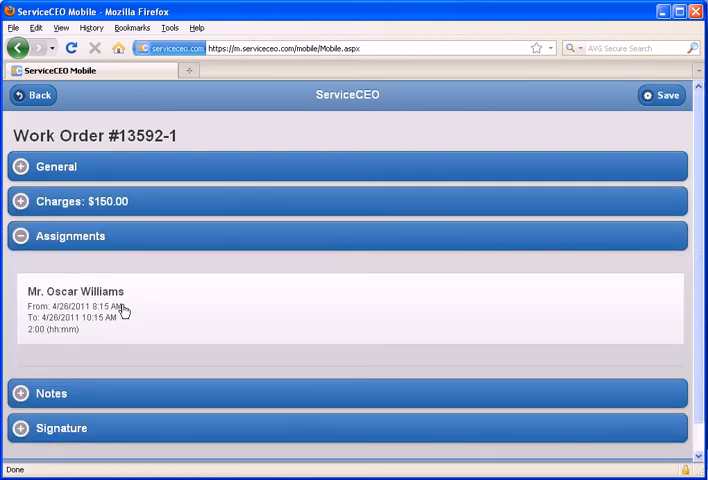
pyautogui.moveTo(128, 308)
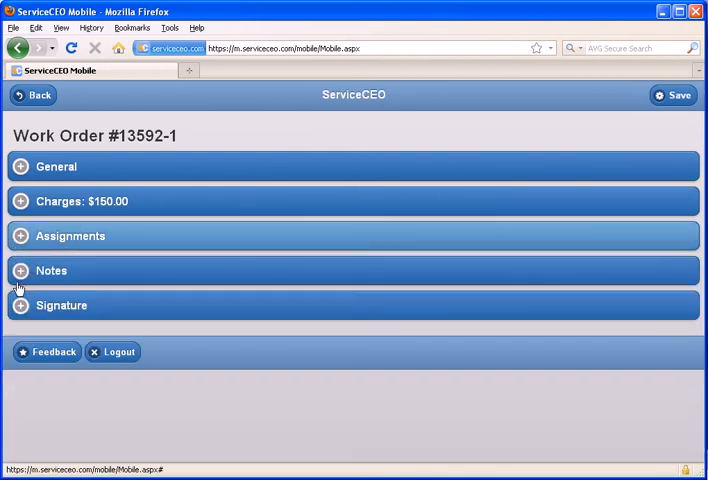
# - Append the note 'Notes Test' under Work Order Notes and accept it
pyautogui.click(52, 270)
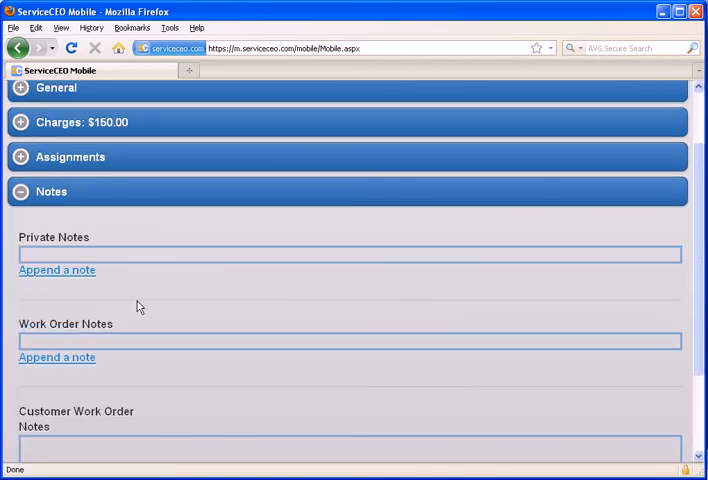
pyautogui.scroll(-3)
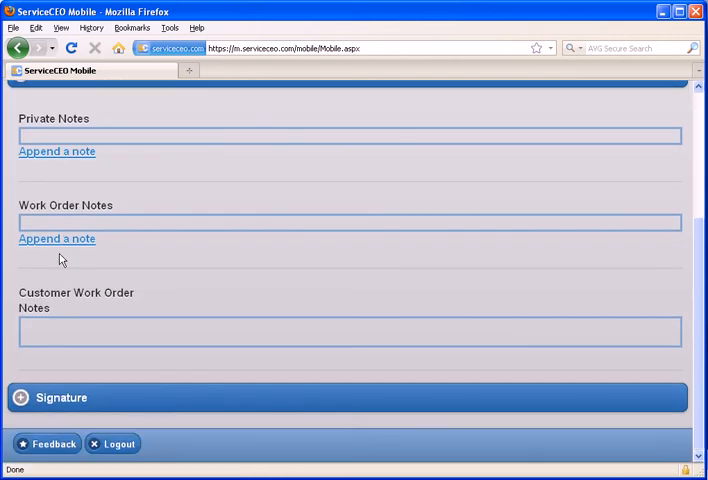
pyautogui.moveTo(54, 252)
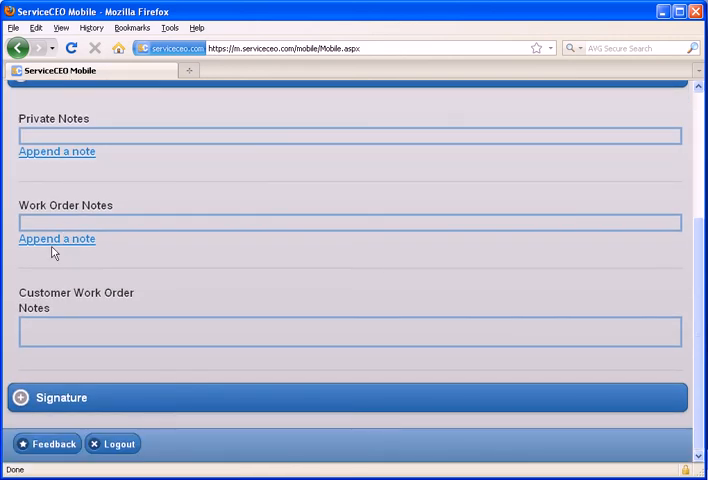
pyautogui.click(56, 238)
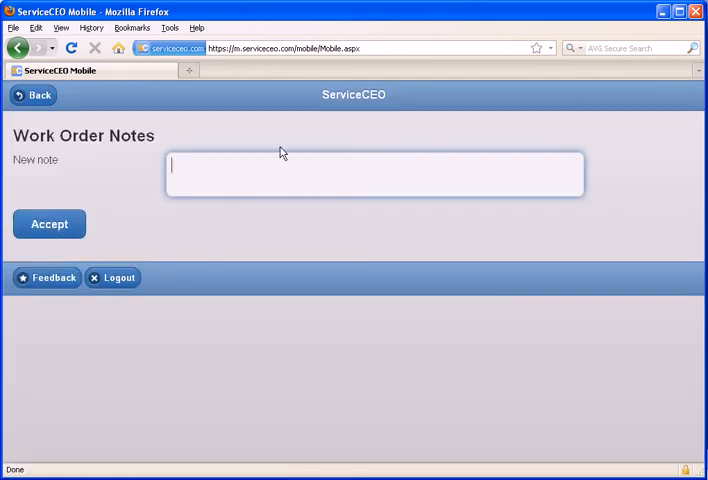
pyautogui.write('Notes Test')
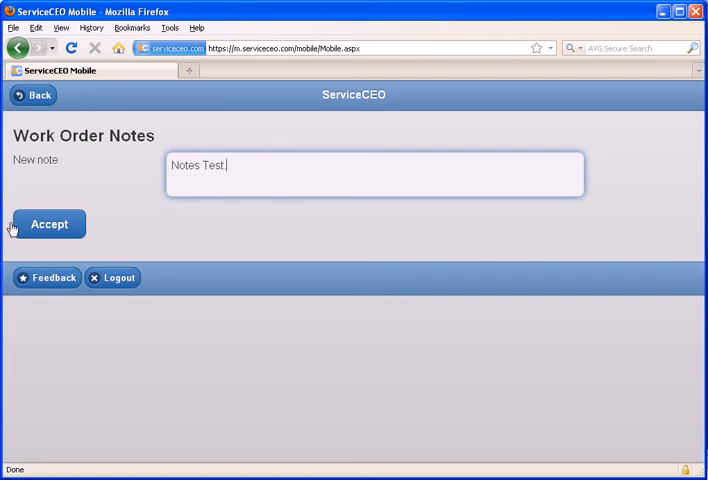
pyautogui.click(48, 224)
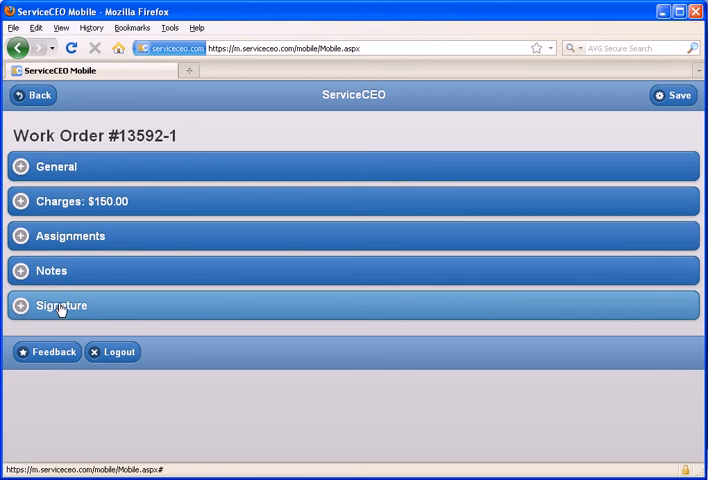
# - Capture and accept the contact's signature, then save work order #13592-1
pyautogui.click(60, 304)
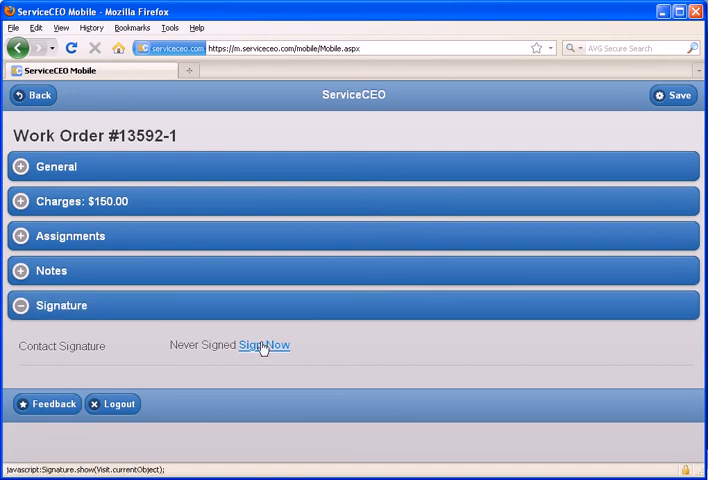
pyautogui.click(264, 344)
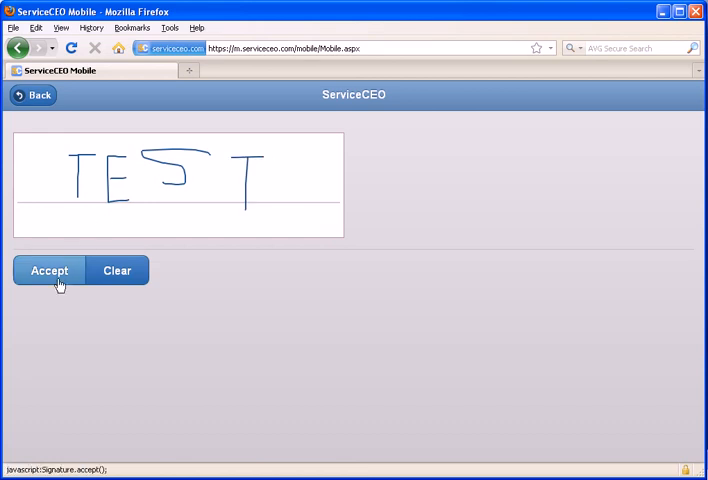
pyautogui.click(48, 270)
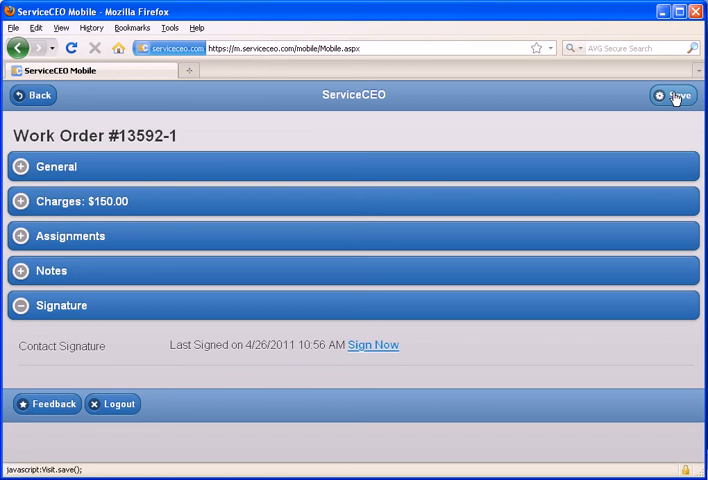
pyautogui.click(676, 96)
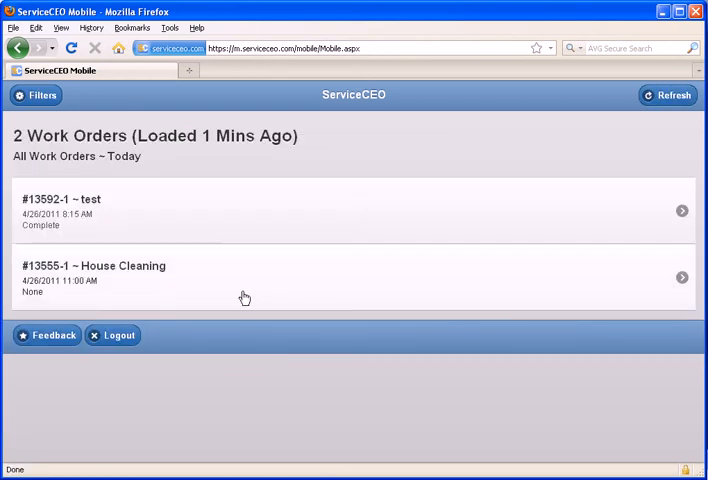
pyautogui.moveTo(352, 96)
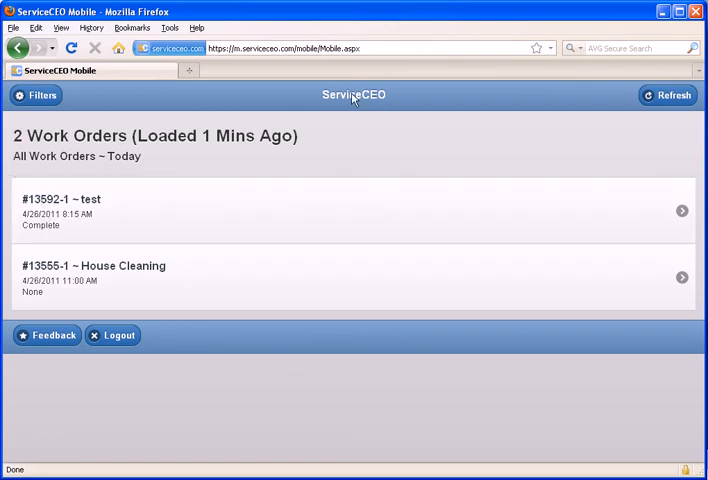
pyautogui.moveTo(40, 376)
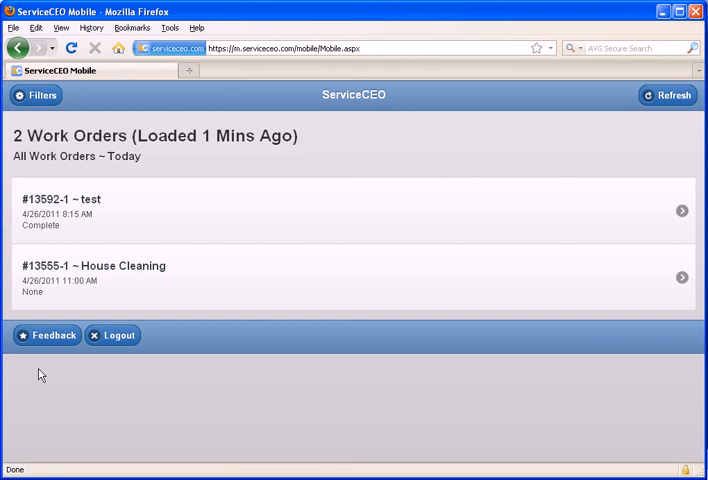
pyautogui.moveTo(50, 368)
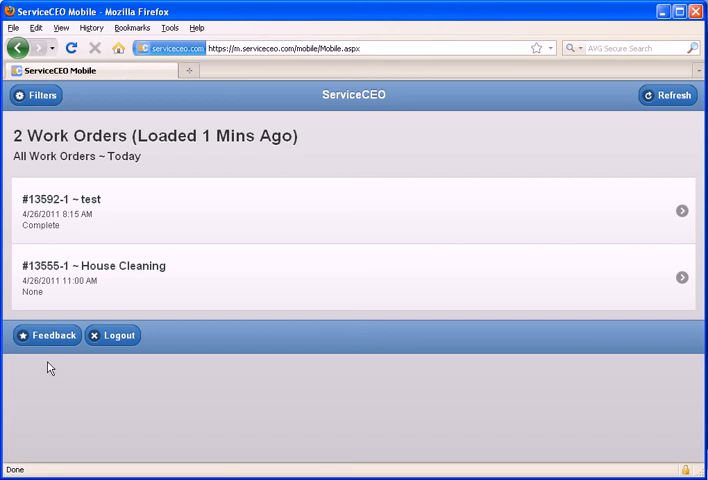
pyautogui.moveTo(378, 410)
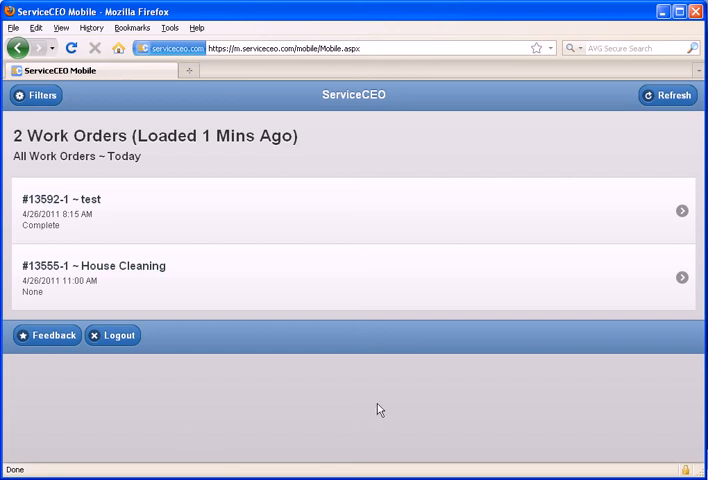